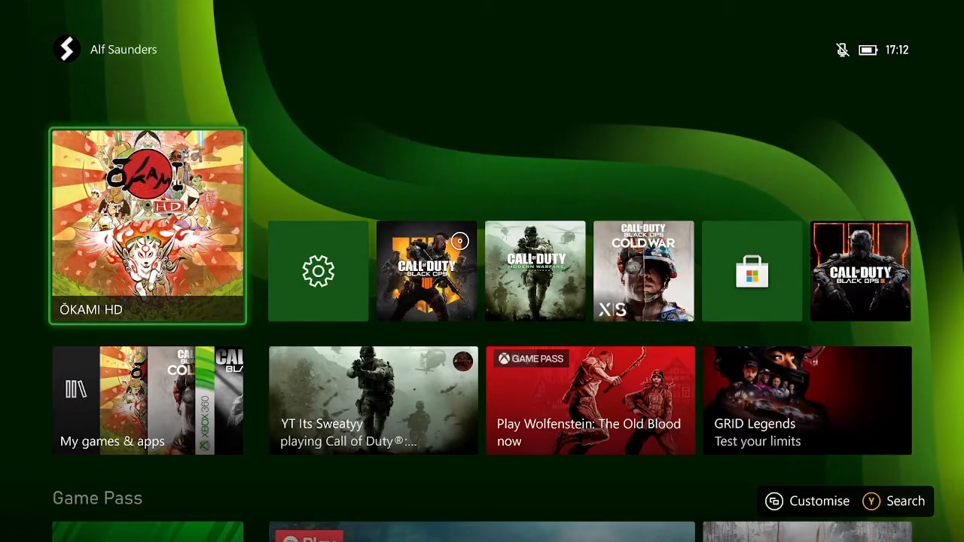
# - Bring up the Xbox guide and enter the console Settings
pyautogui.press('Xbox')
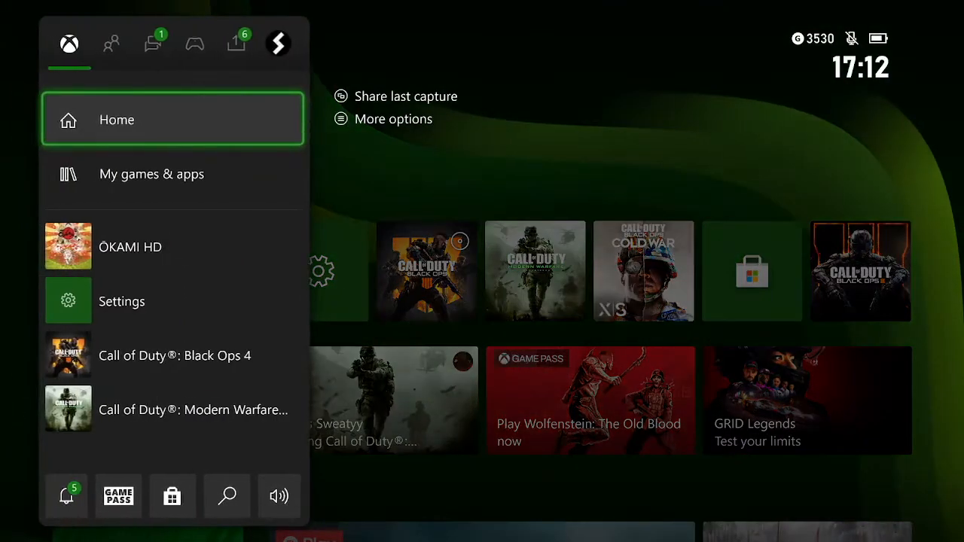
pyautogui.click(236, 43)
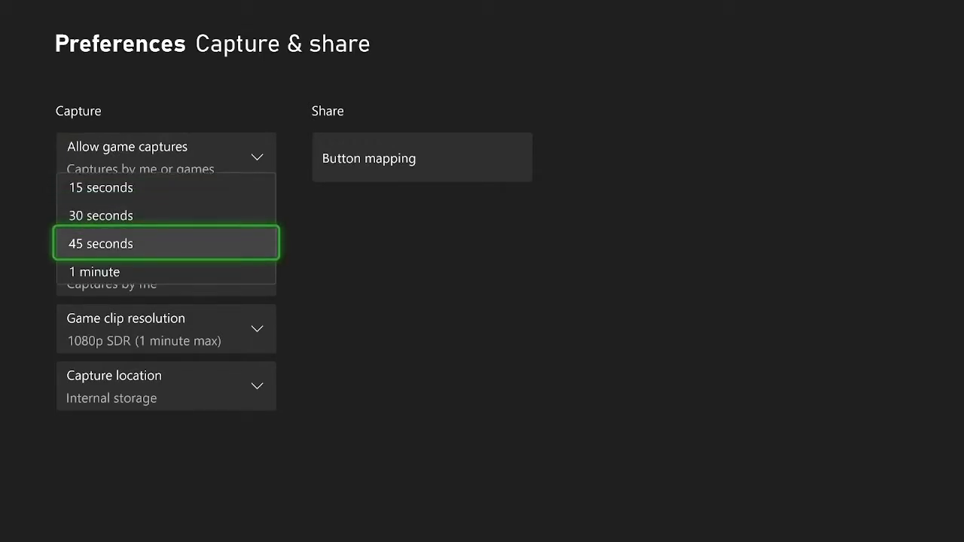
# - Choose 30 seconds as the Record what happened clip length
pyautogui.press('Down')
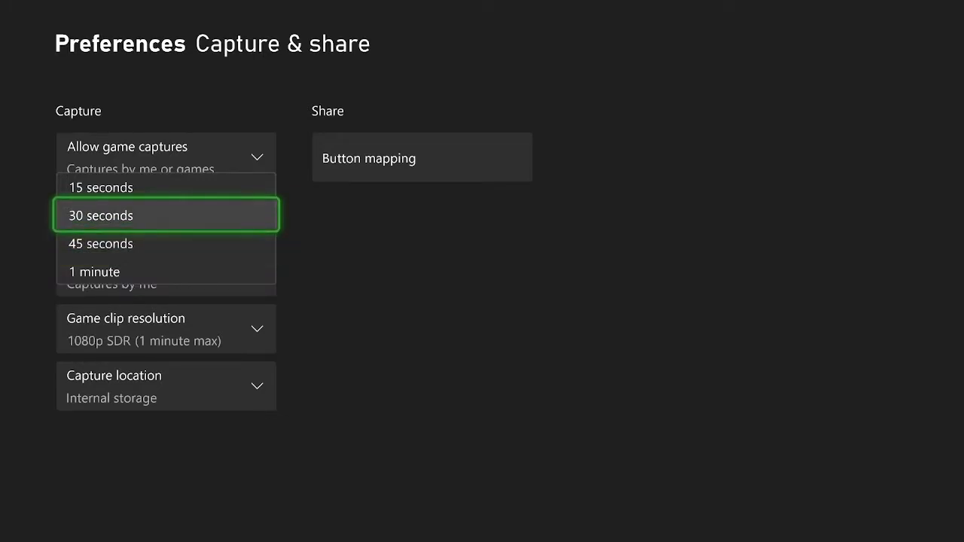
pyautogui.click(165, 214)
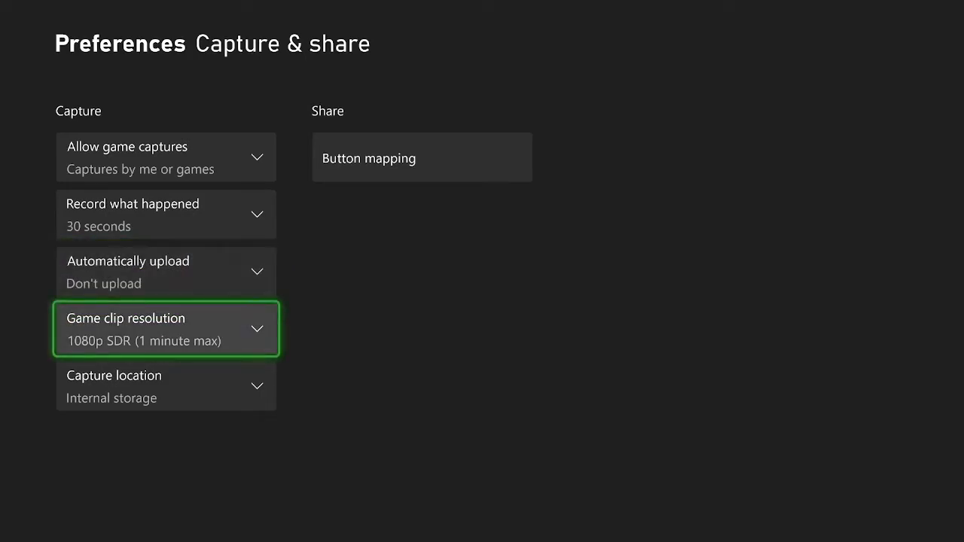
pyautogui.click(166, 329)
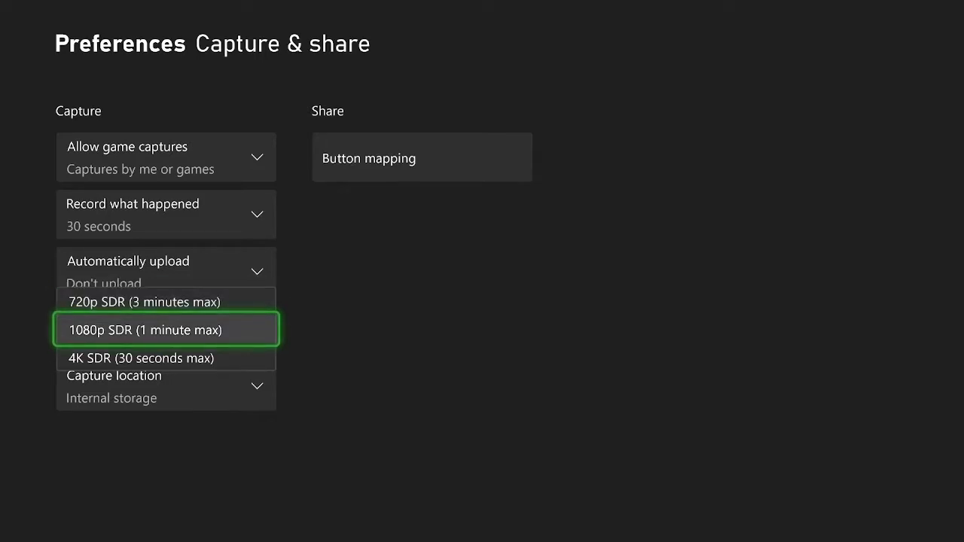
pyautogui.press('down')
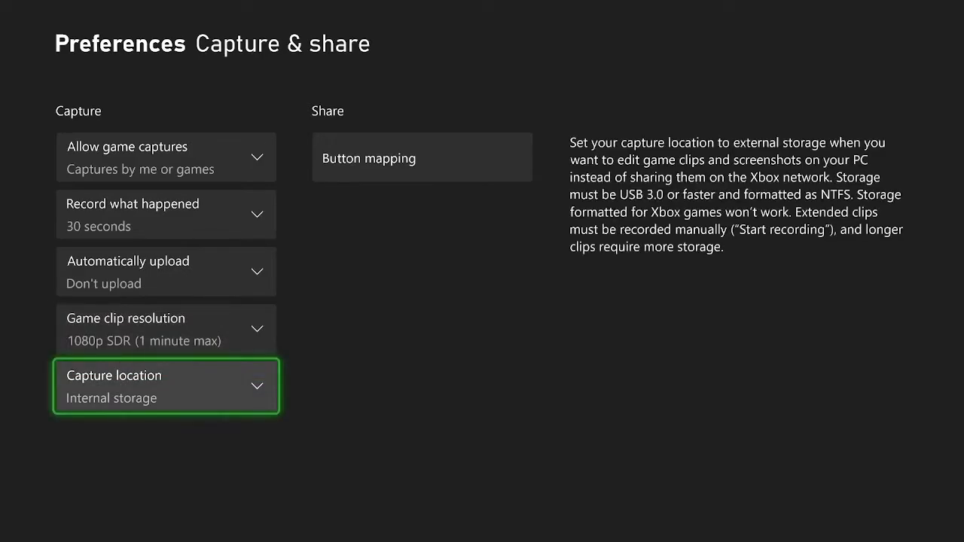
# - Keep Internal storage as the capture location
pyautogui.click(165, 386)
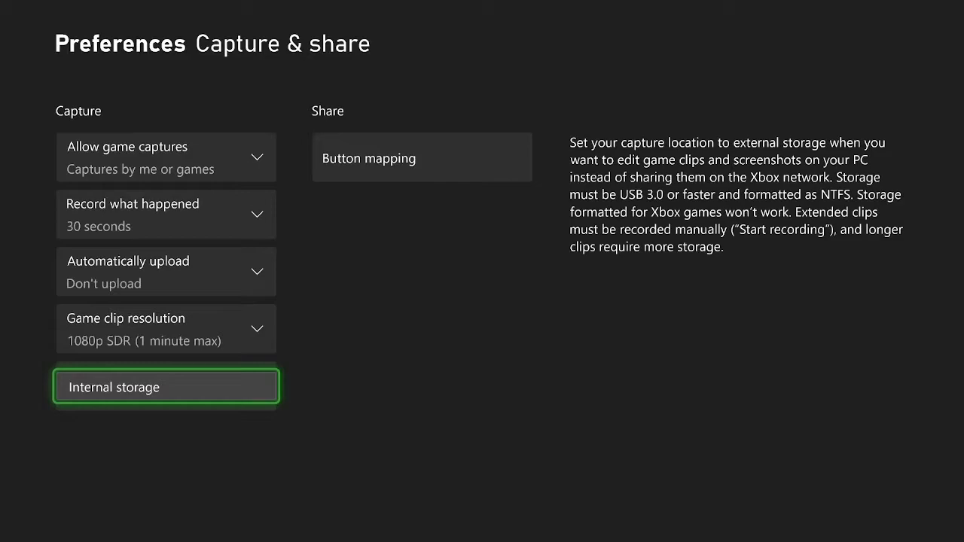
pyautogui.press('up')
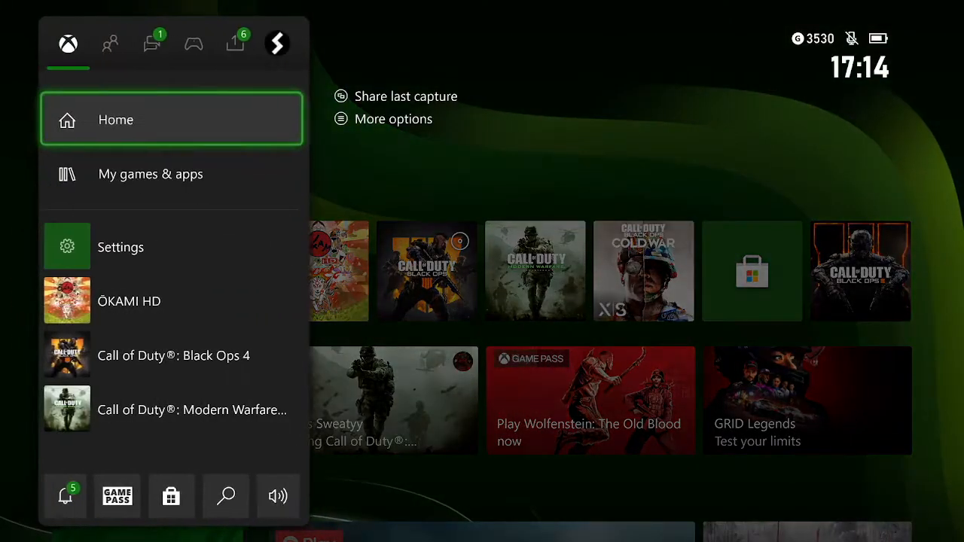
# - Launch ŌKAMI HD and start a manual recording from the Capture & share tab
pyautogui.click(154, 43)
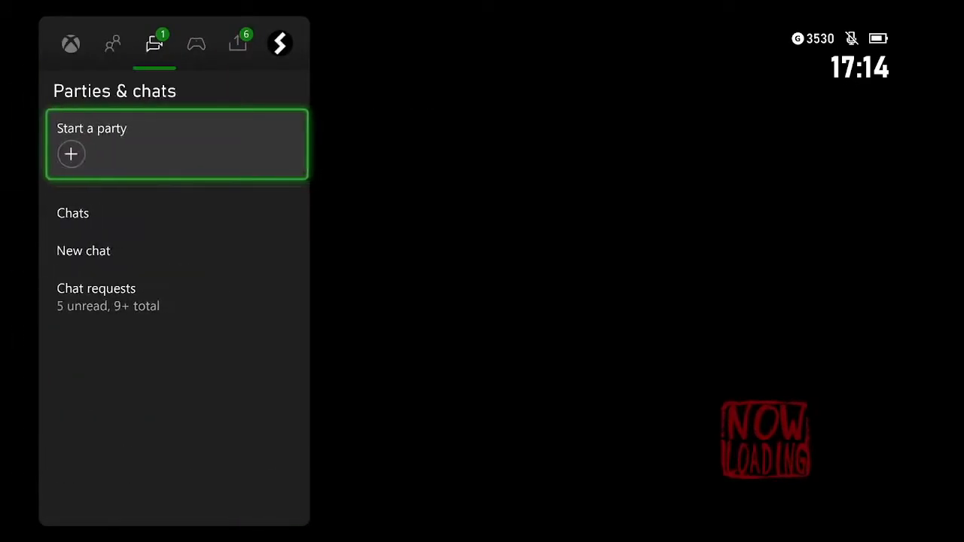
pyautogui.click(237, 43)
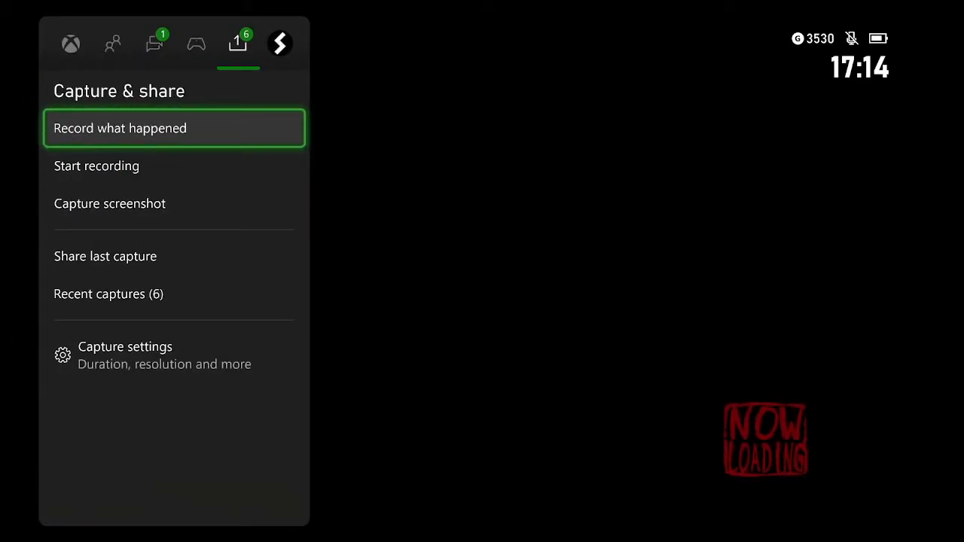
pyautogui.click(97, 166)
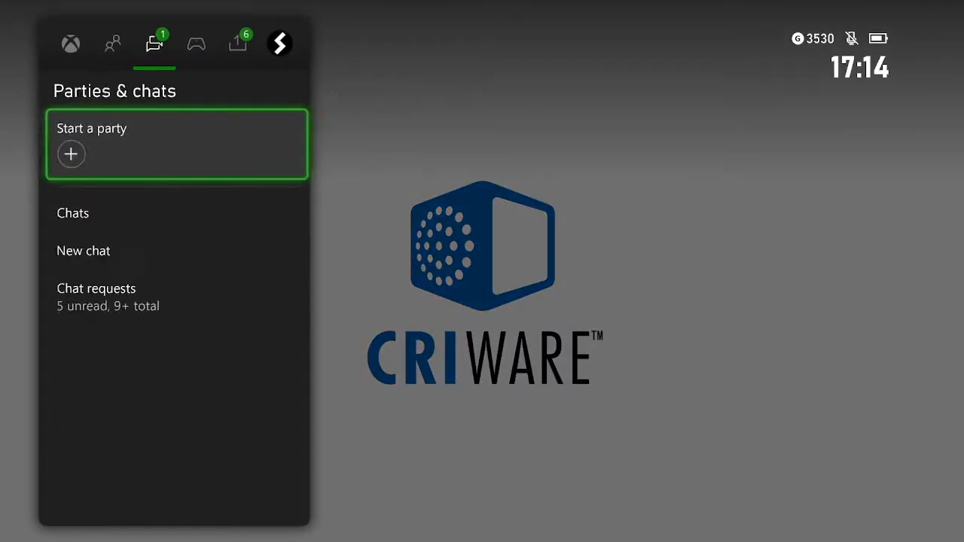
# - Stop the ŌKAMI HD recording from the guide's Capture & share tab
pyautogui.click(237, 43)
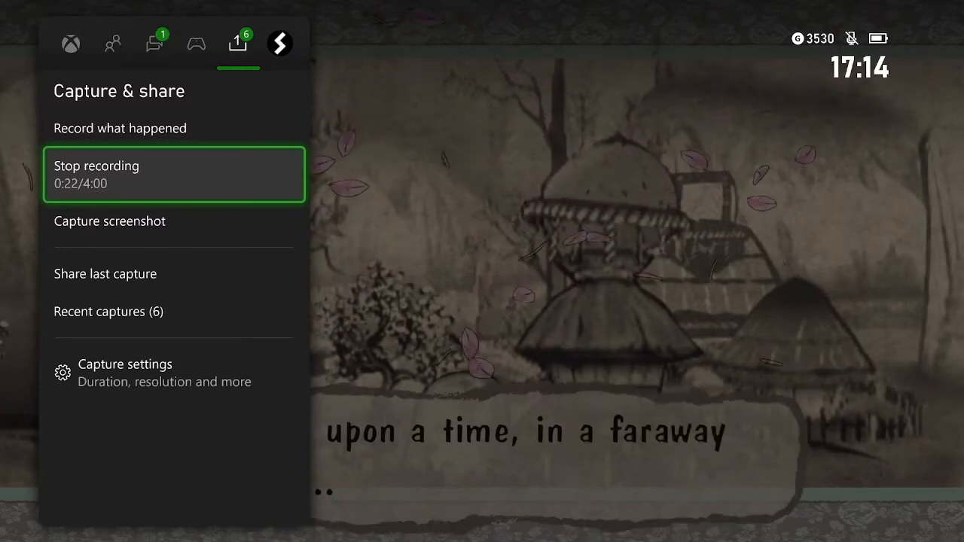
pyautogui.click(174, 175)
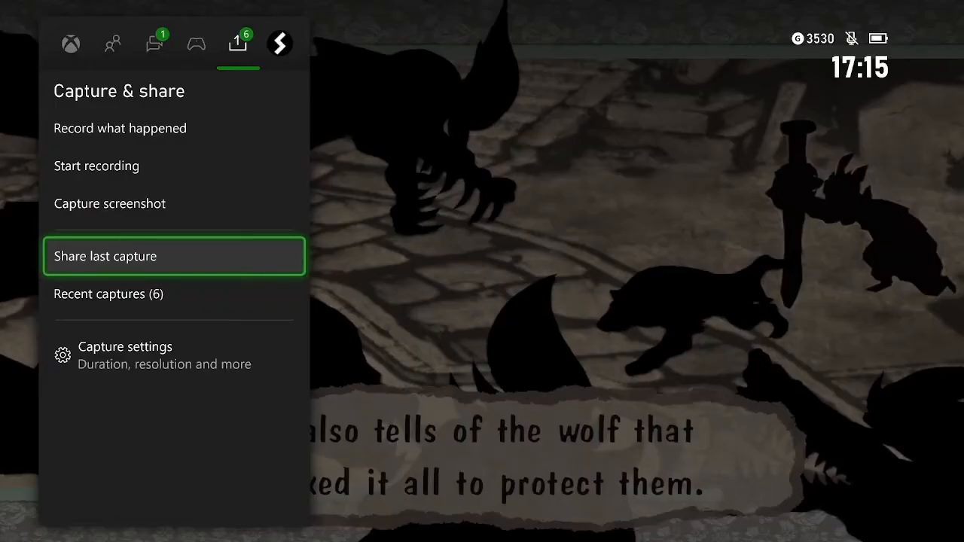
# - Open Recent captures to show the new 8-second ŌKAMI HD clip first
pyautogui.press('Down')
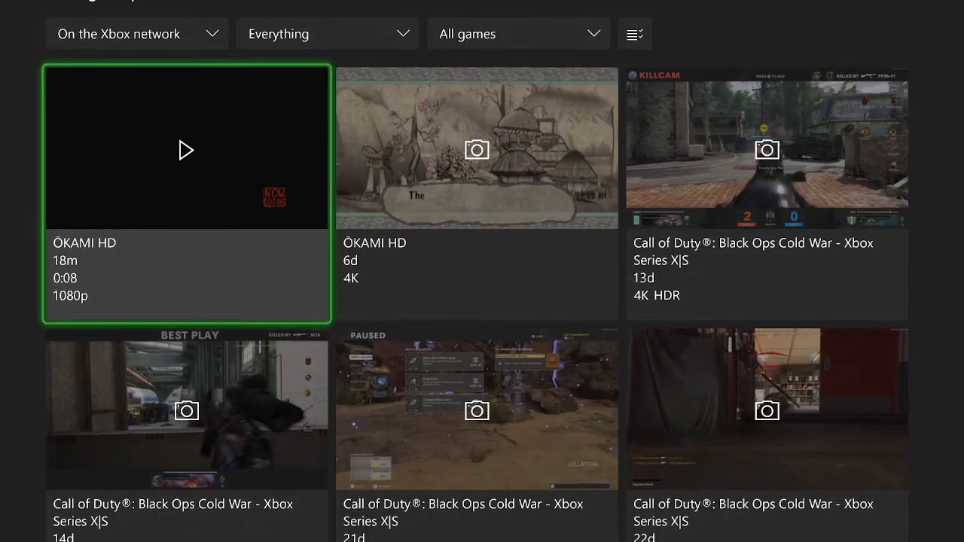
# - Open the 0:08 ŌKAMI HD clip in the capture viewer
pyautogui.click(186, 149)
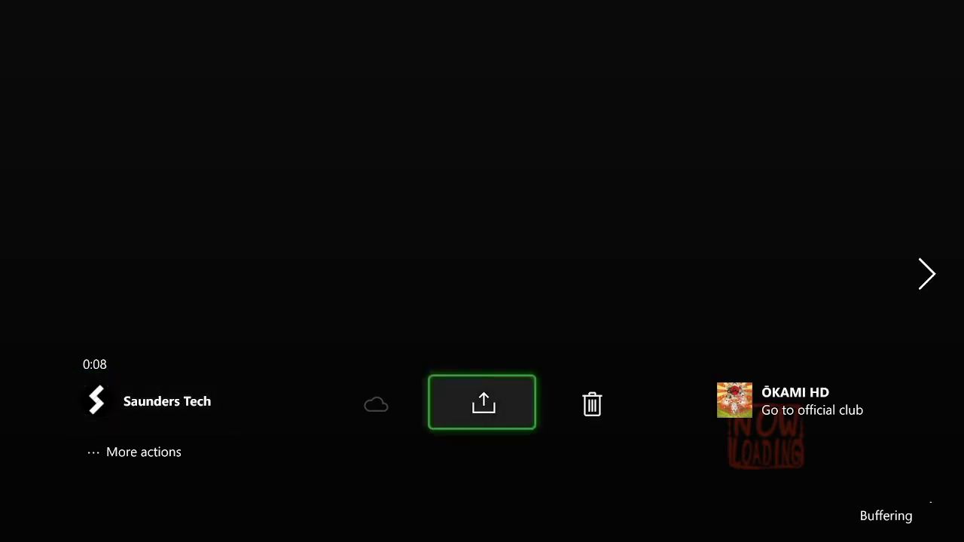